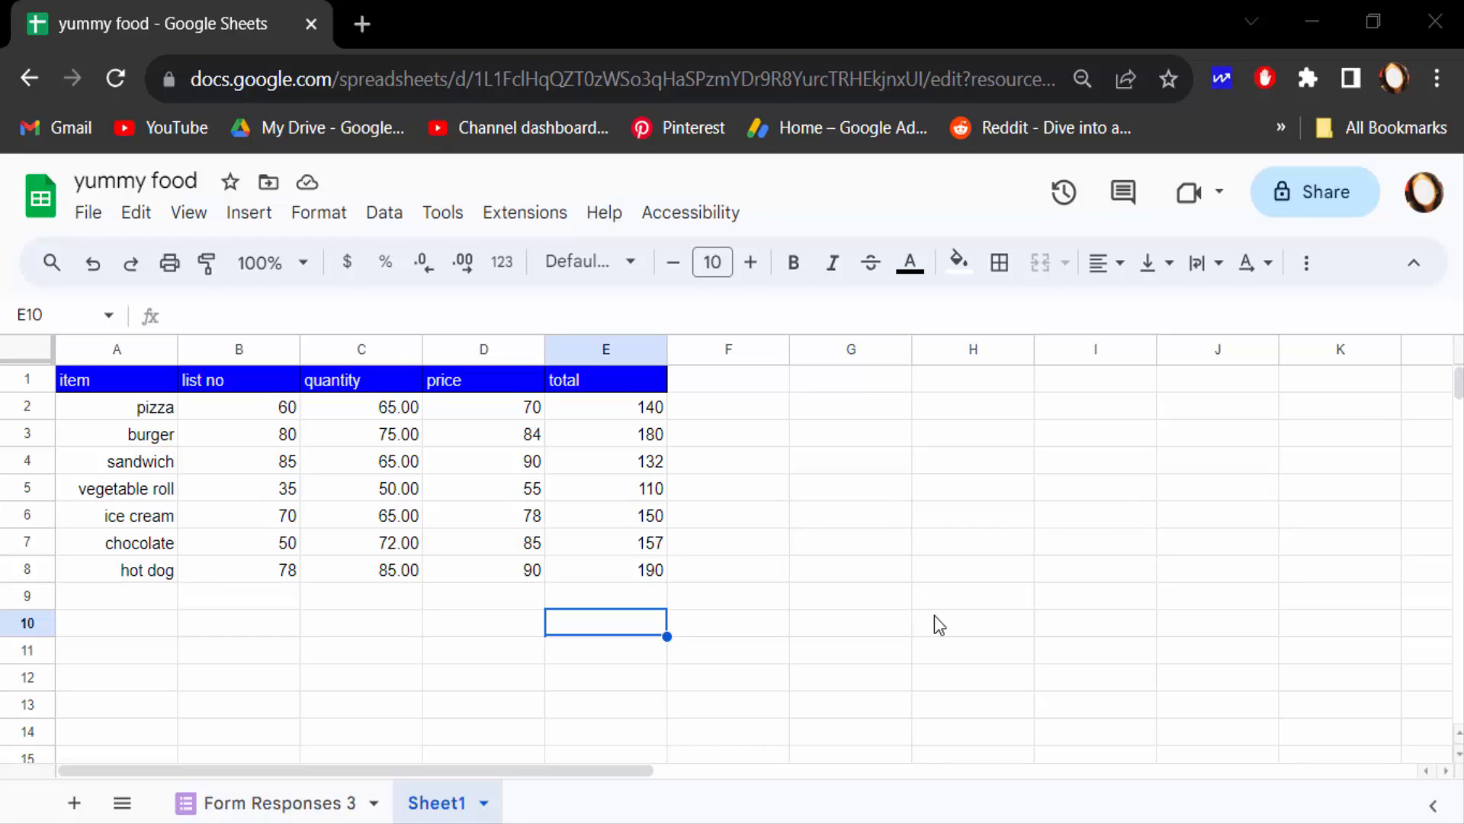
pyautogui.moveTo(323, 483)
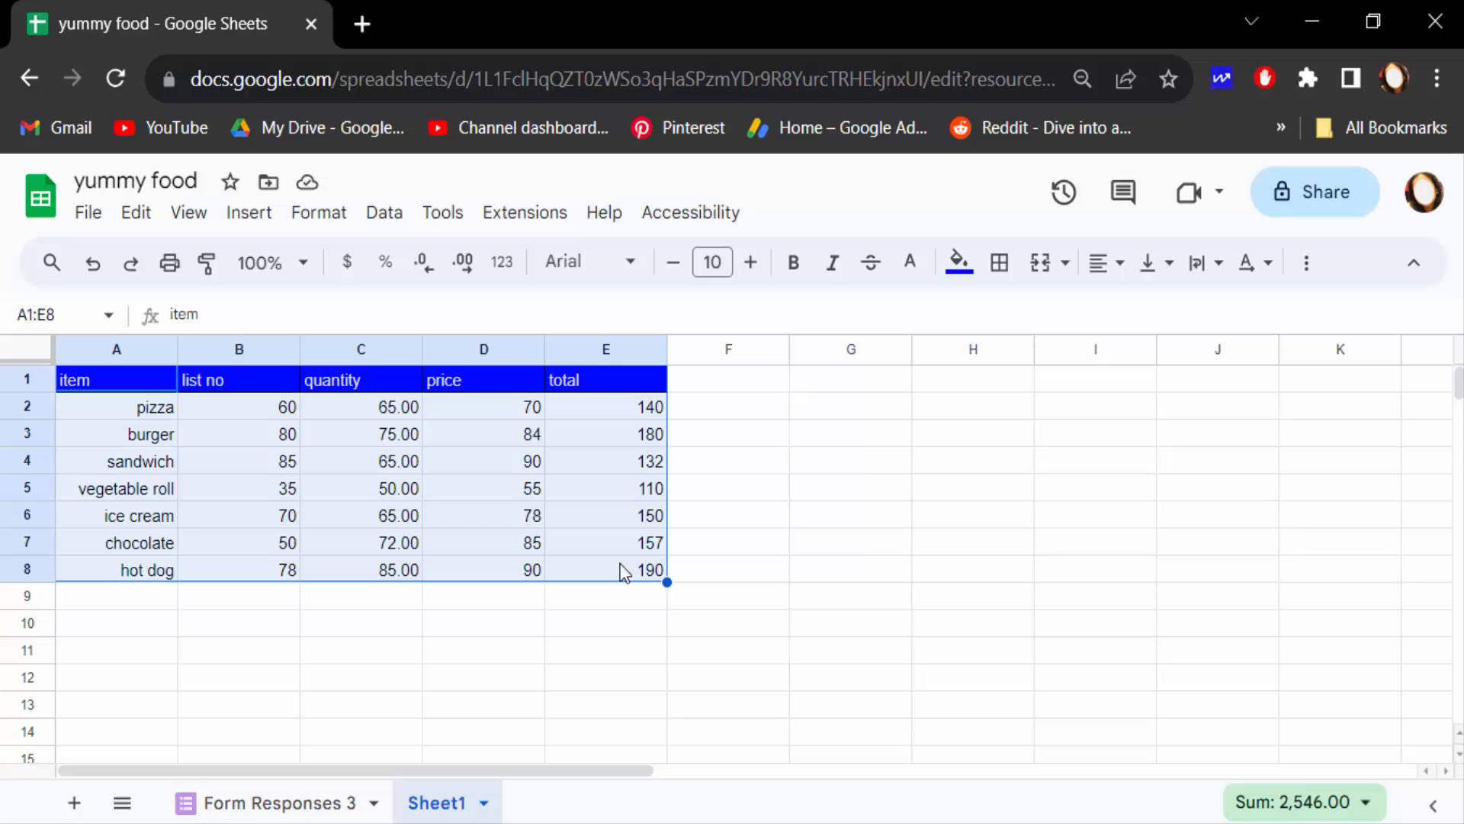
# Insert a default column chart from the food item table A1:E8
pyautogui.click(249, 212)
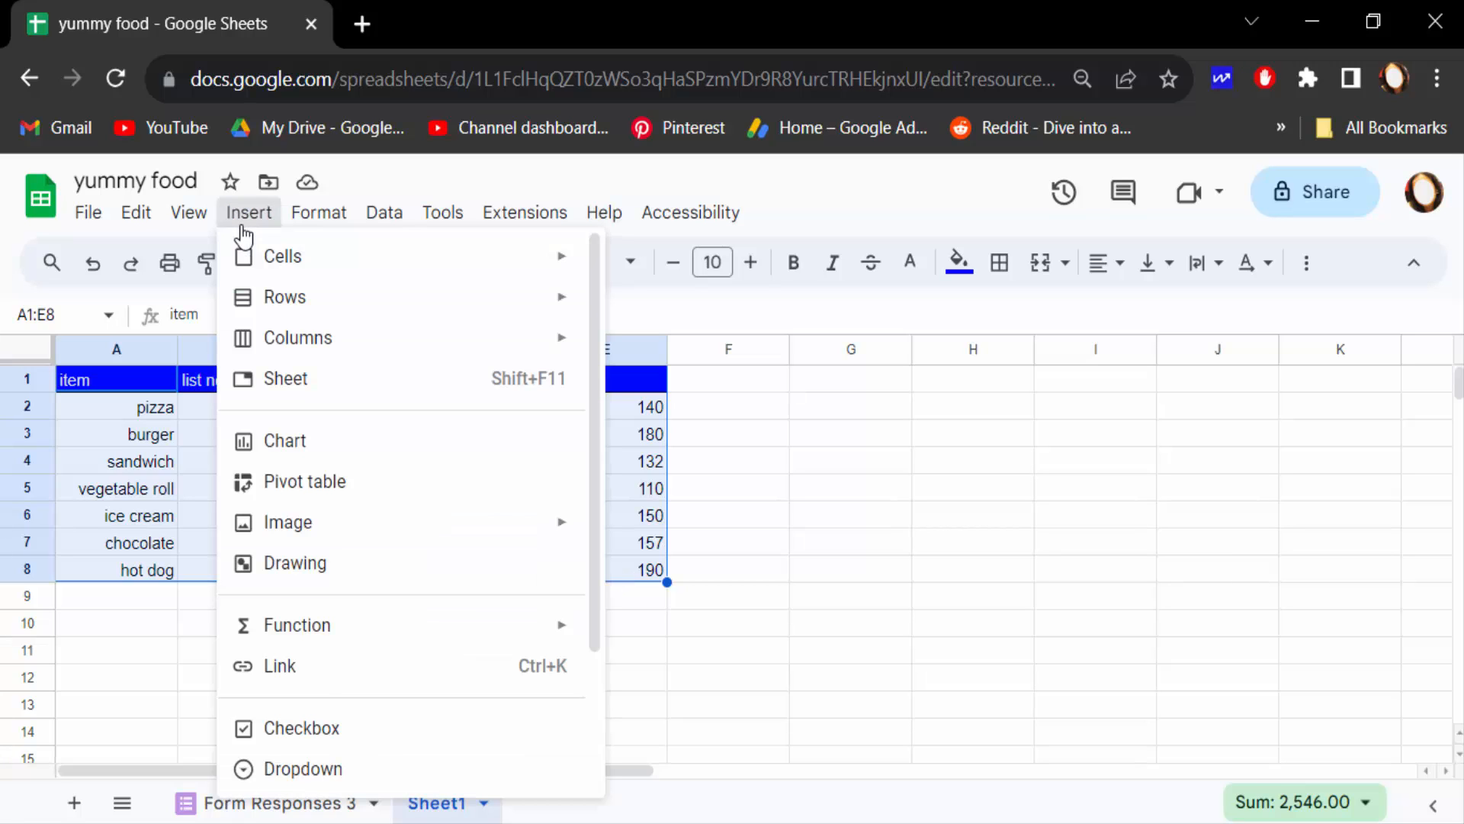
pyautogui.moveTo(286, 441)
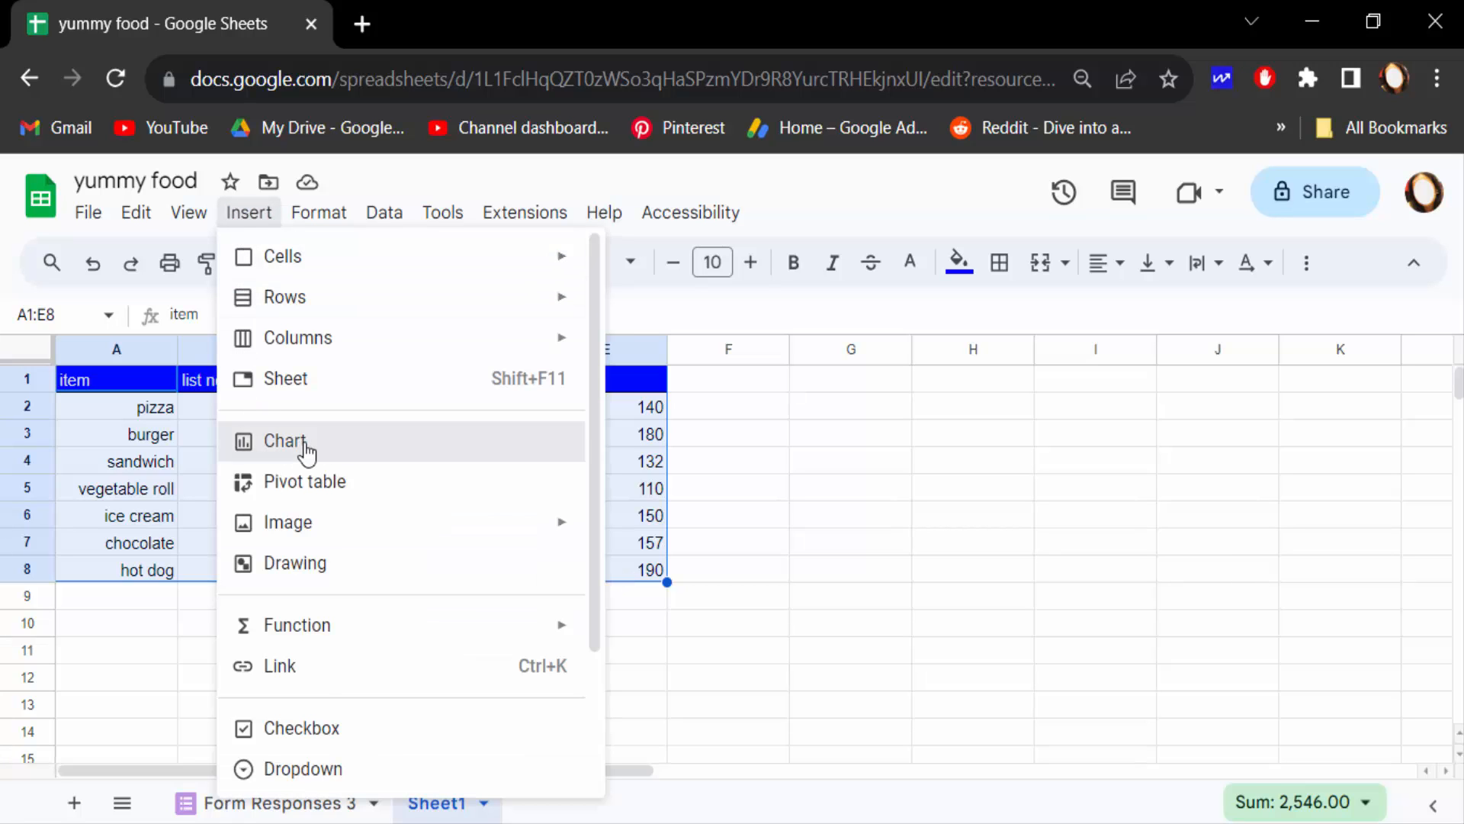
pyautogui.click(285, 441)
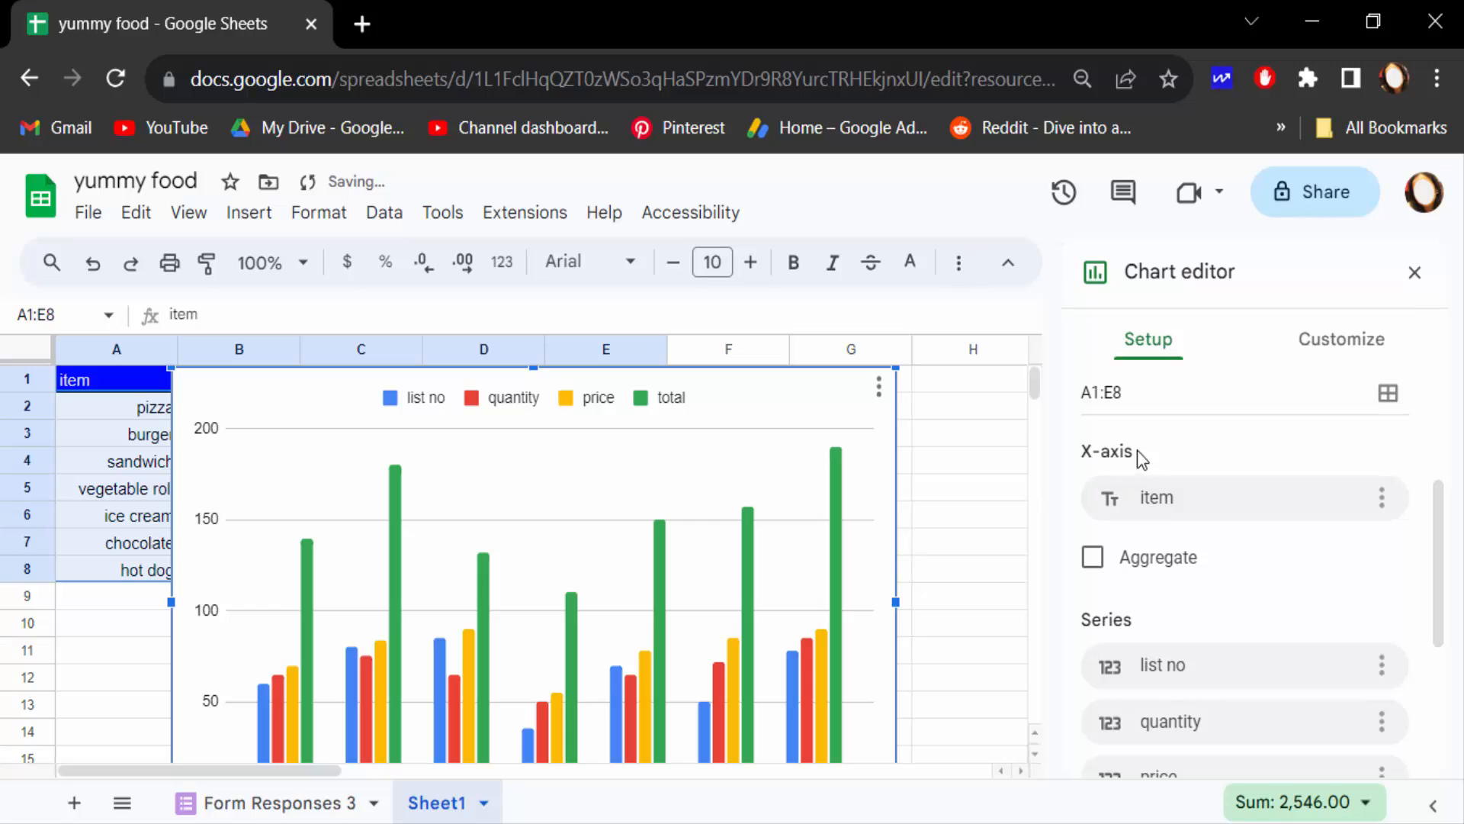
pyautogui.scroll(3)
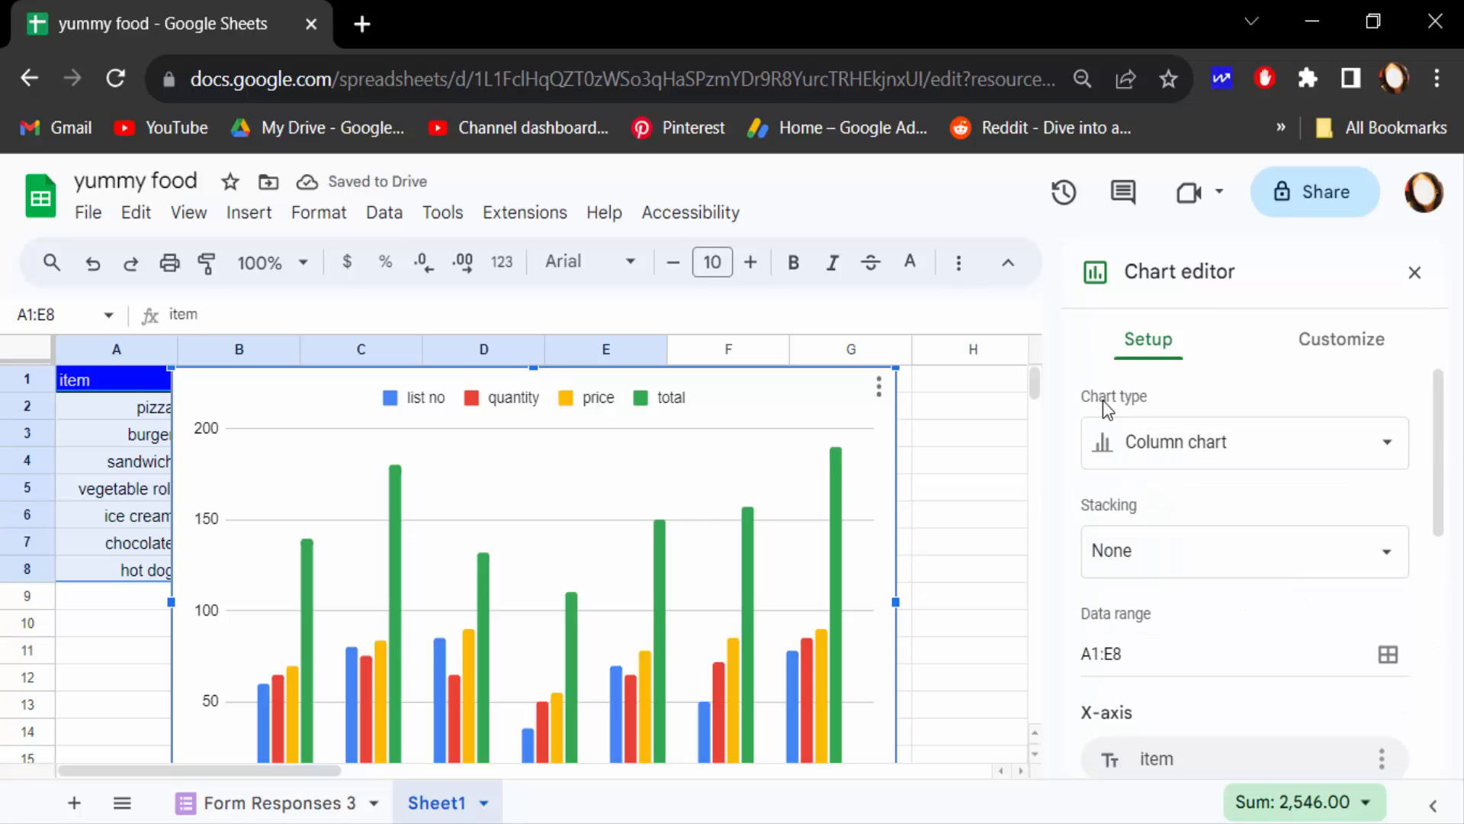
# Switch the chart type from line to smooth line, then to a combo chart with list no as columns
pyautogui.click(1244, 442)
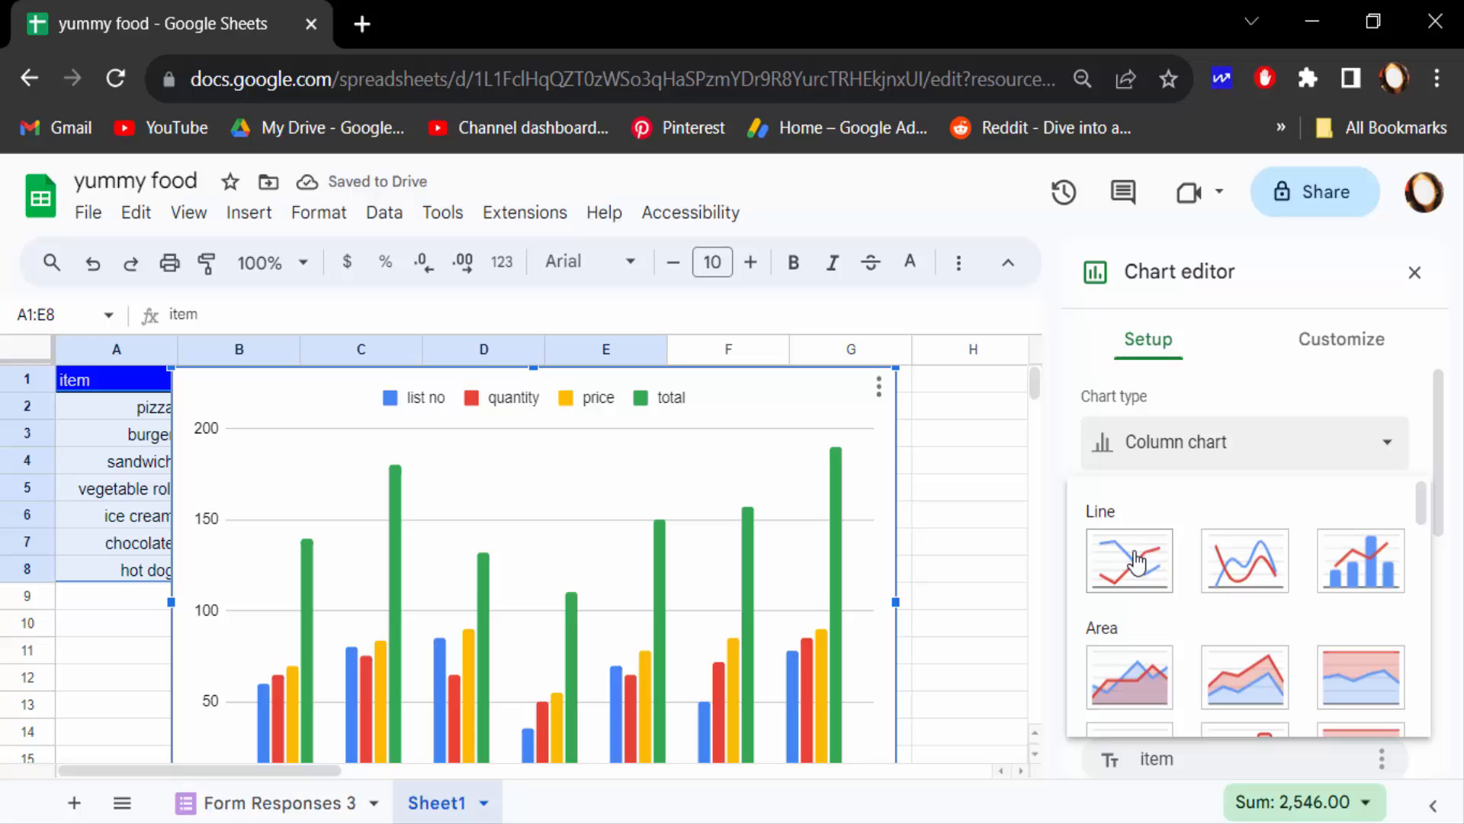
pyautogui.click(1128, 560)
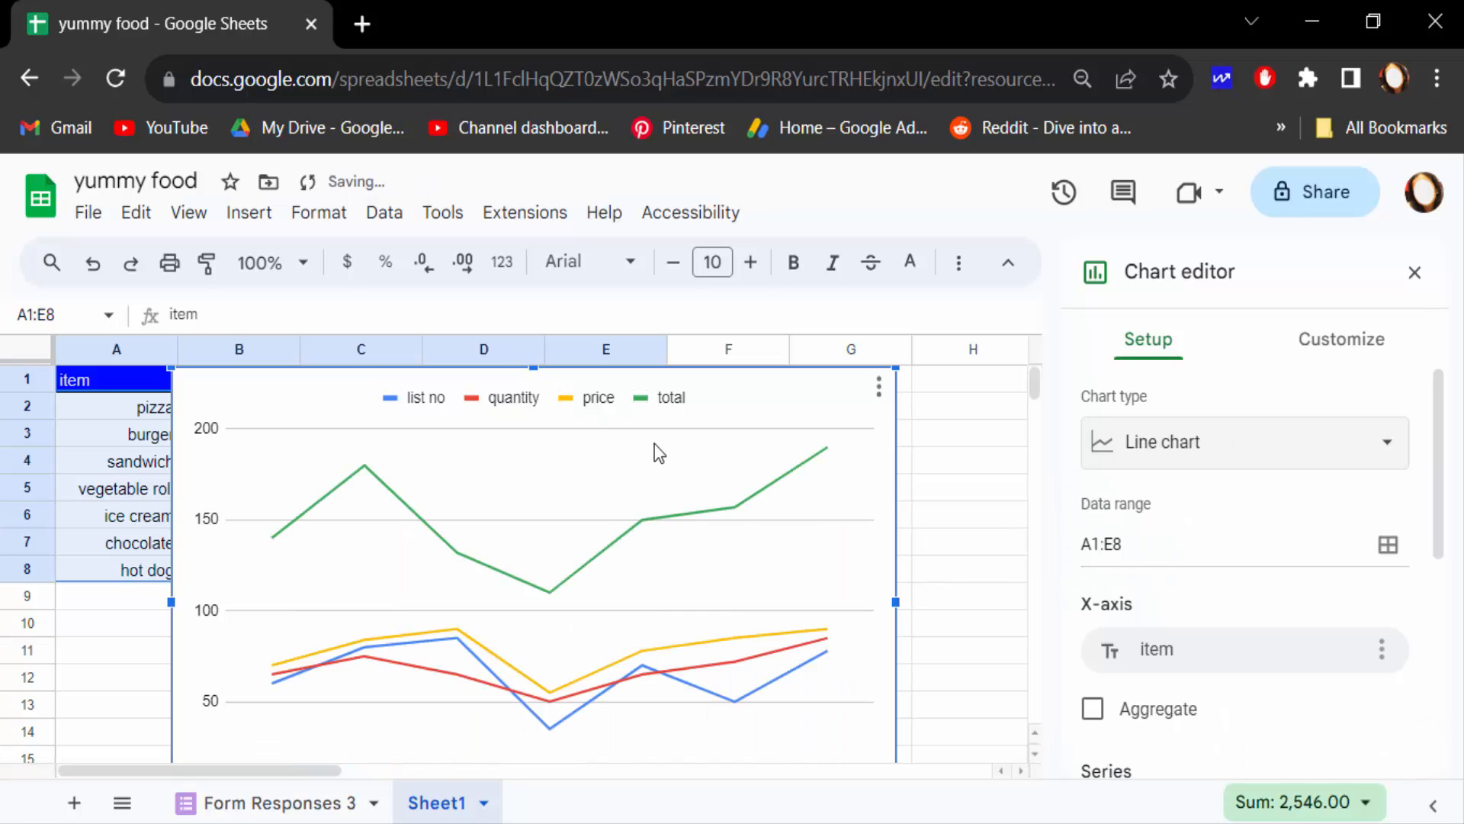
pyautogui.scroll(-3)
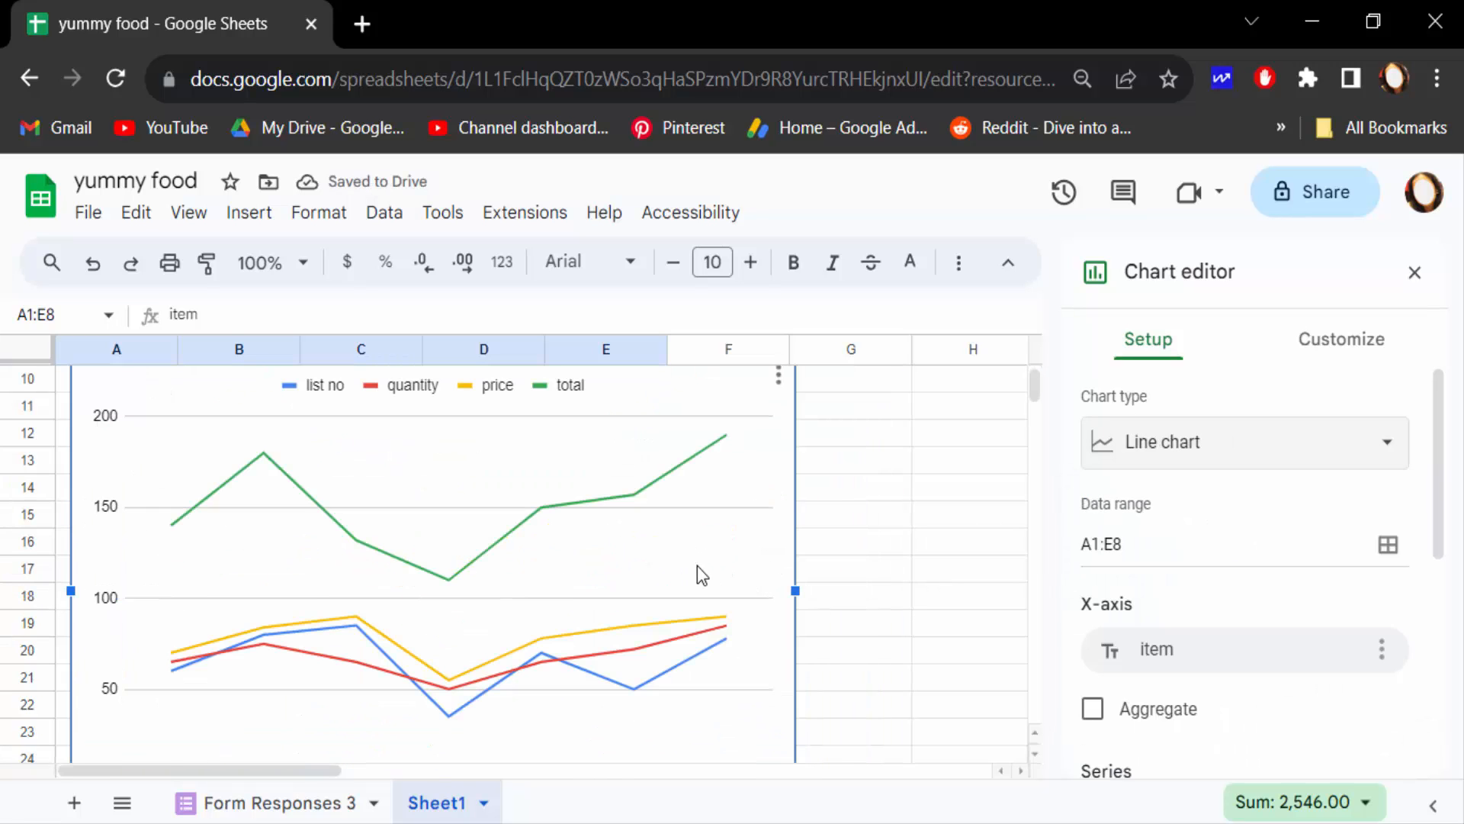
pyautogui.click(1242, 442)
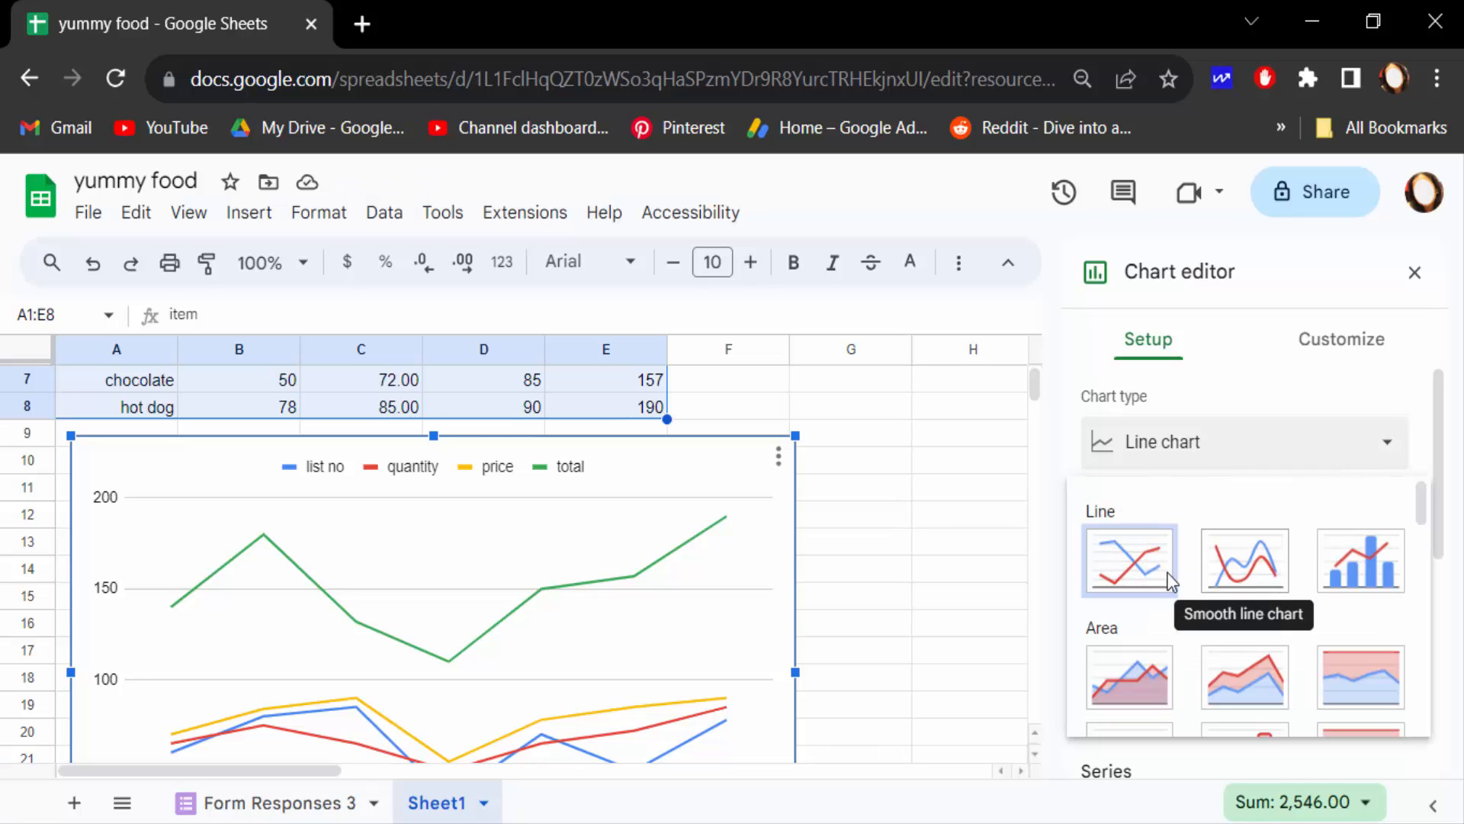
pyautogui.moveTo(1243, 569)
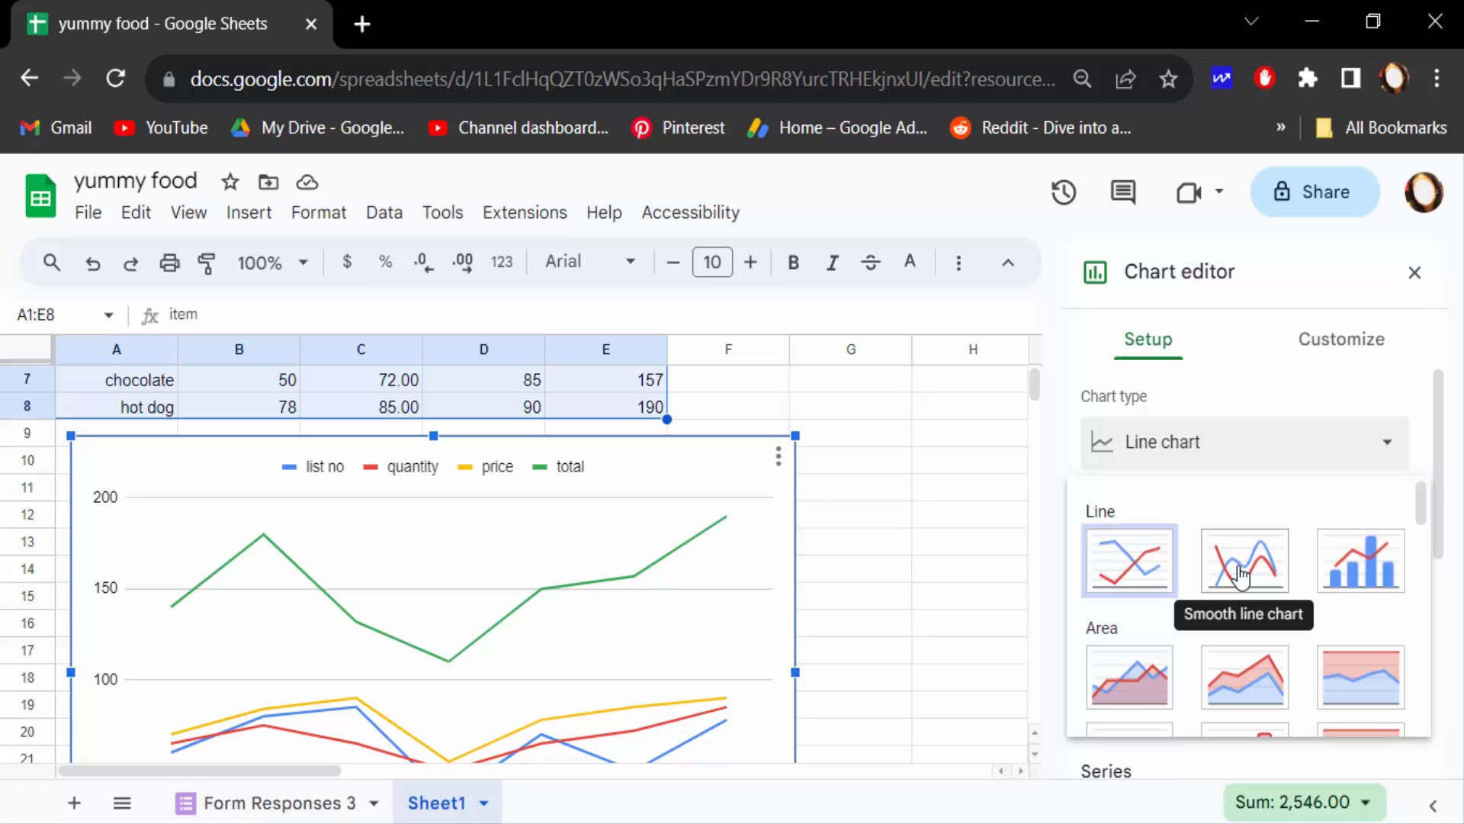
pyautogui.click(1243, 560)
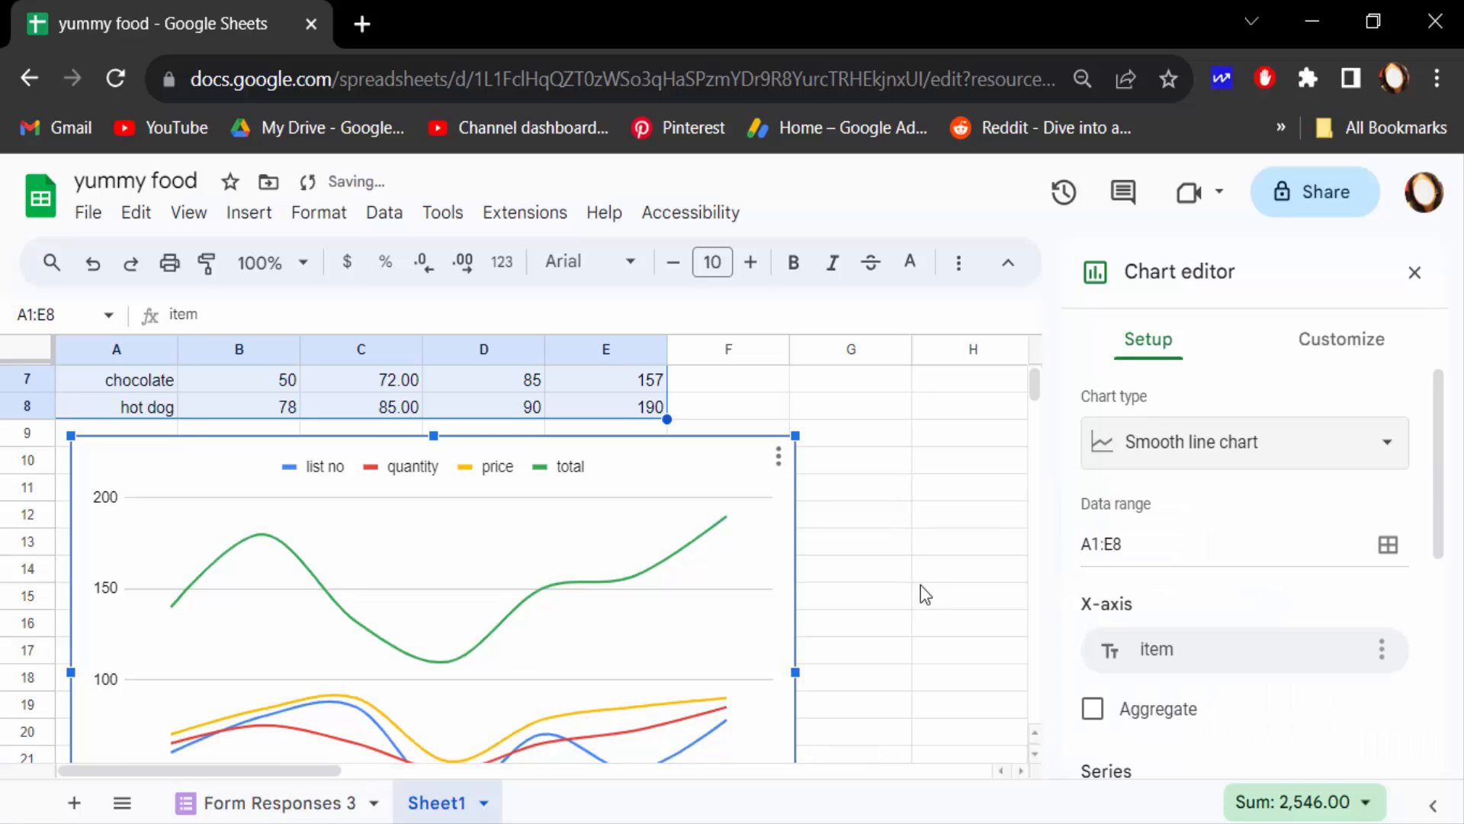
pyautogui.scroll(3)
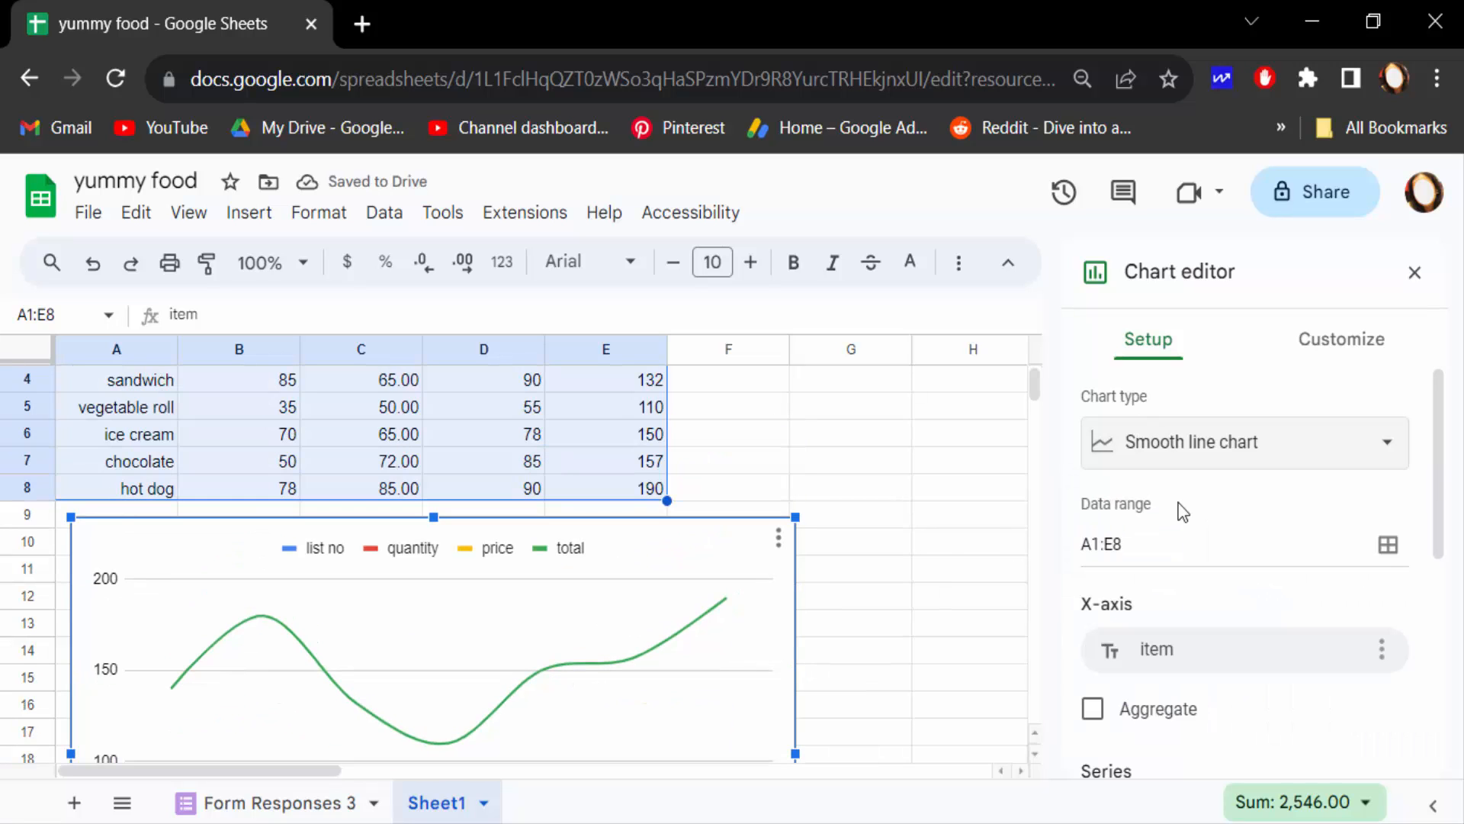
pyautogui.click(1241, 442)
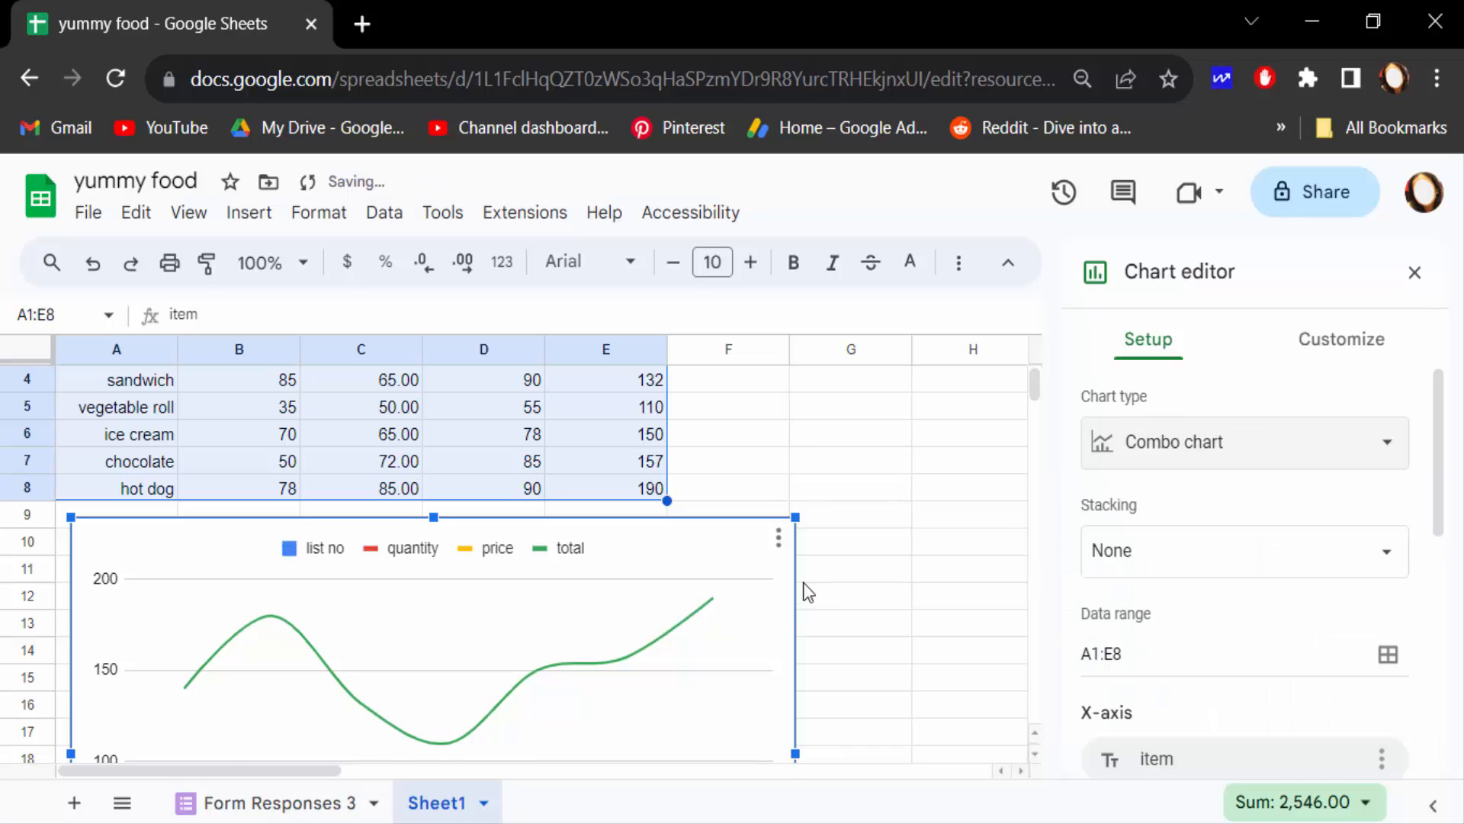
pyautogui.click(1340, 339)
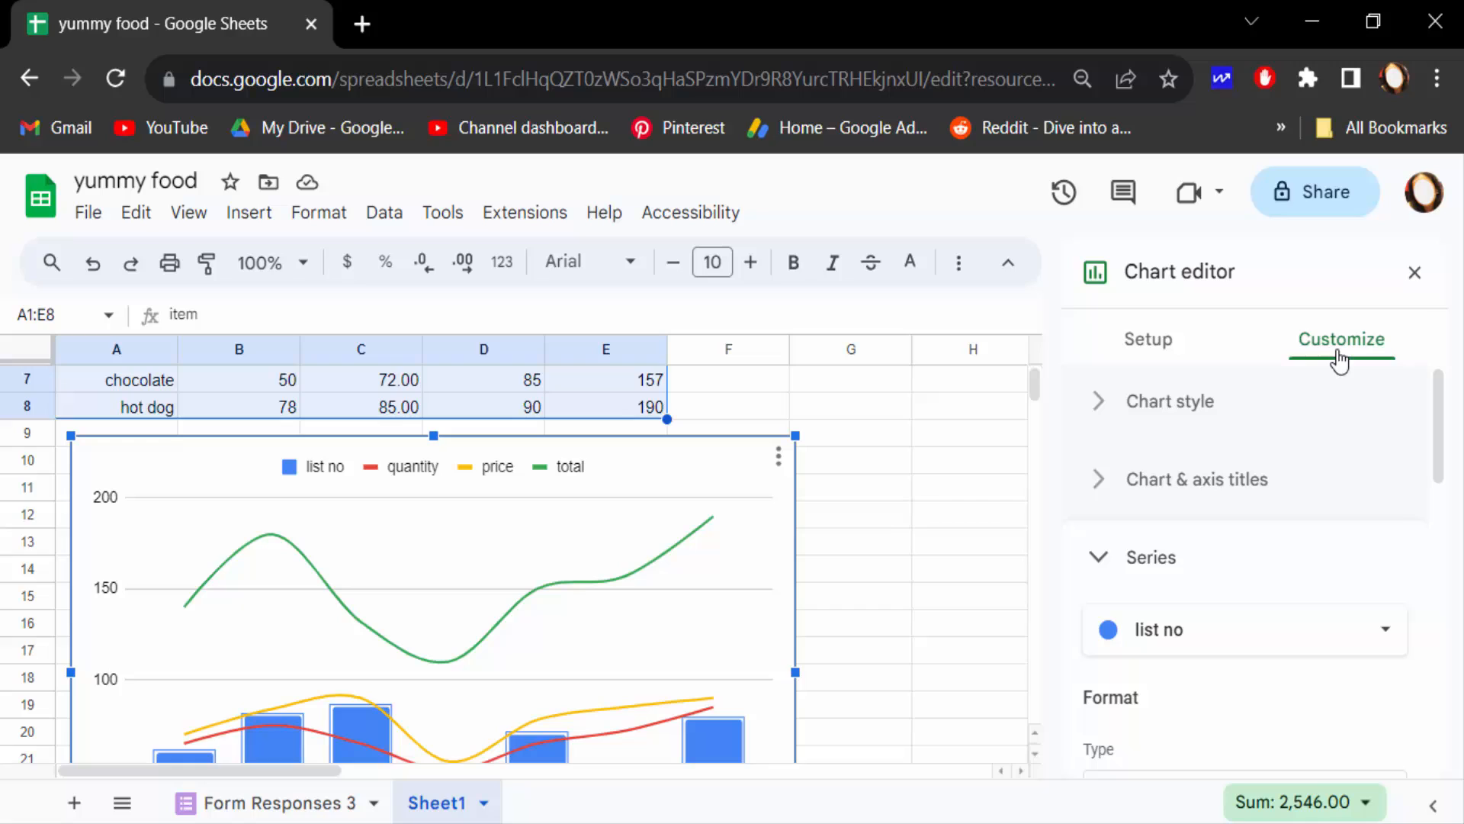
pyautogui.moveTo(1196, 484)
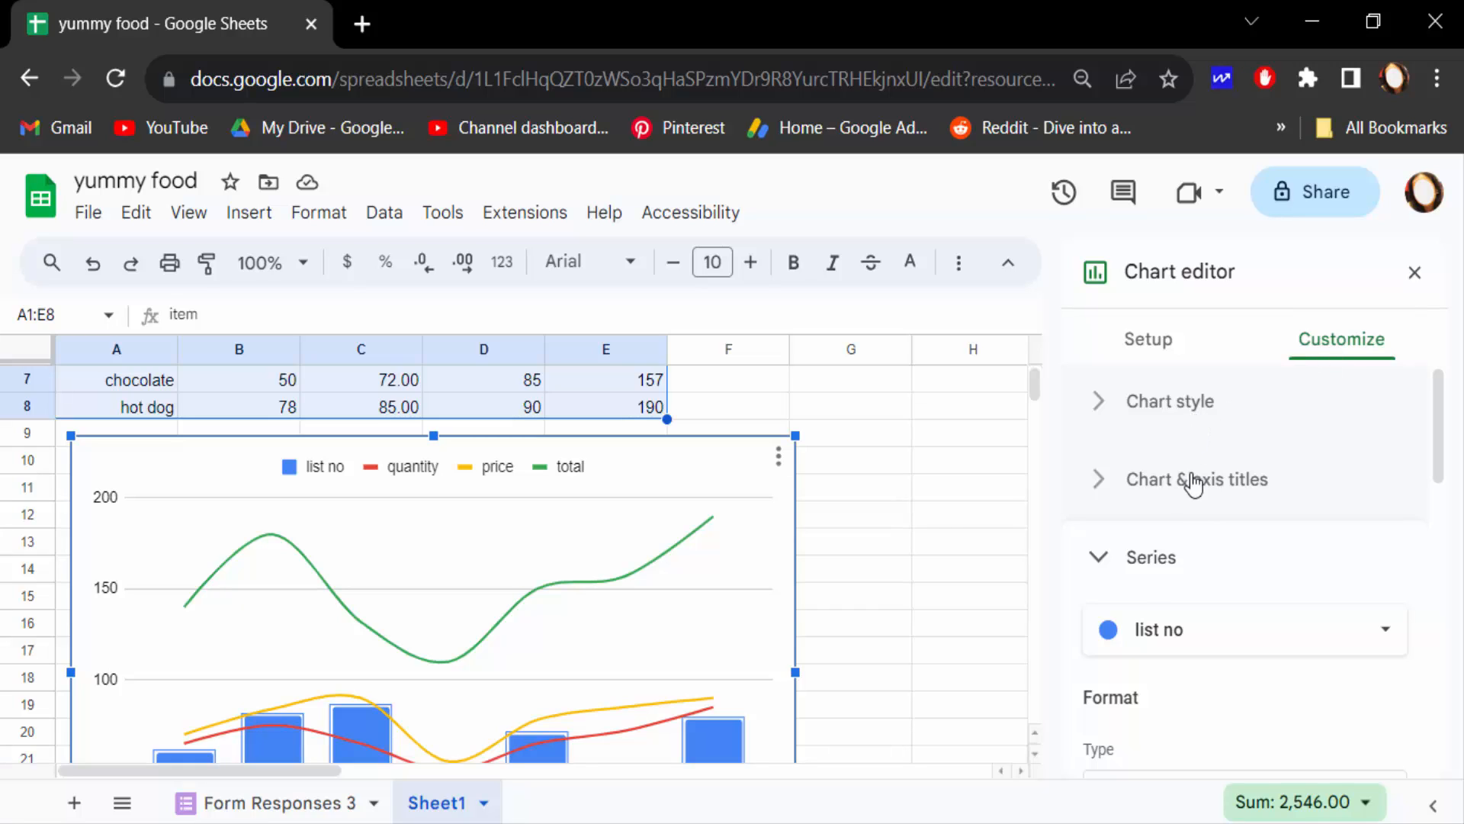
# Review the Series and Horizontal axis settings, then deselect the chart to close the editor
pyautogui.scroll(-3)
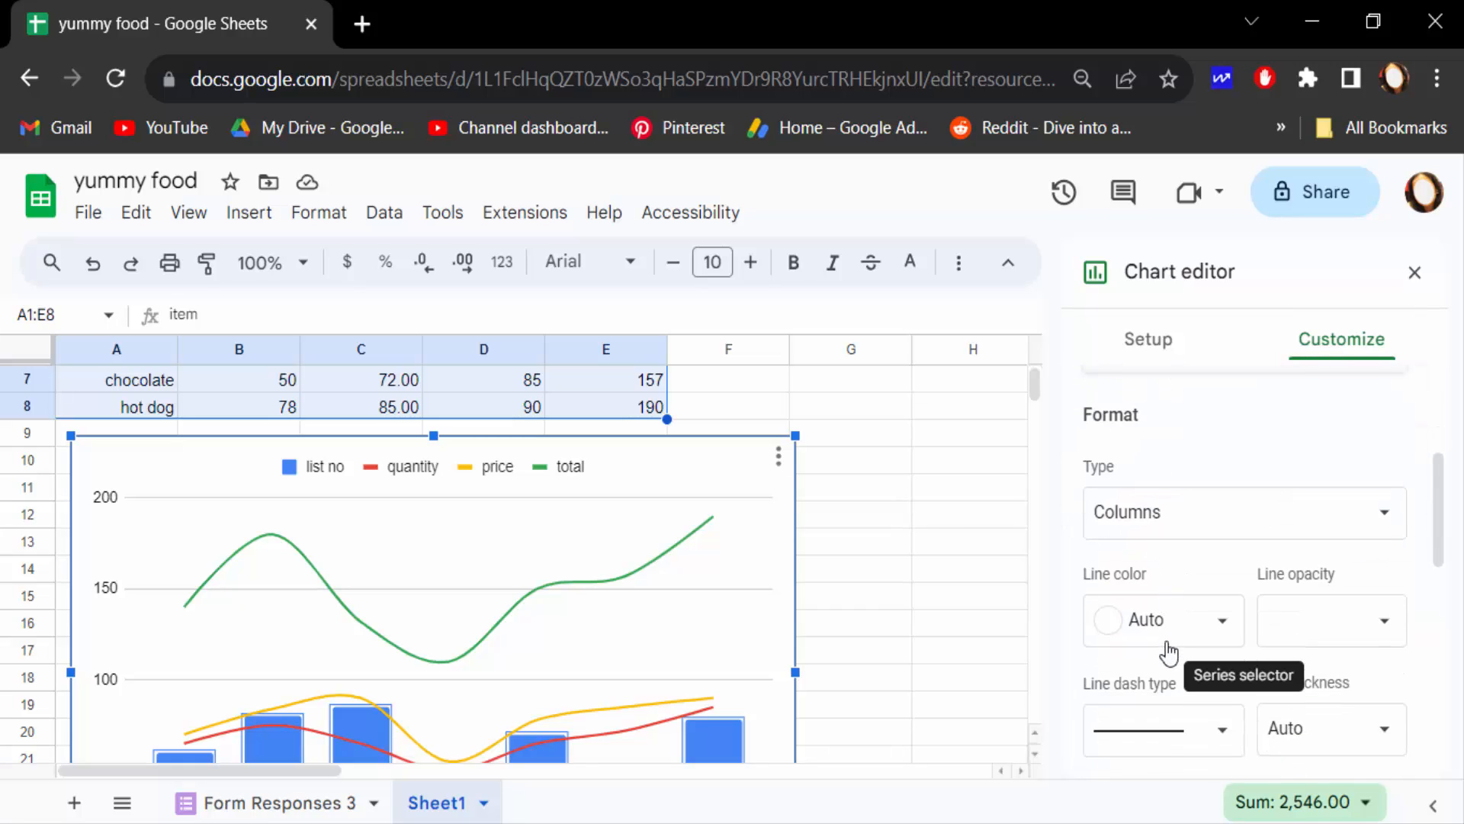
pyautogui.moveTo(1156, 615)
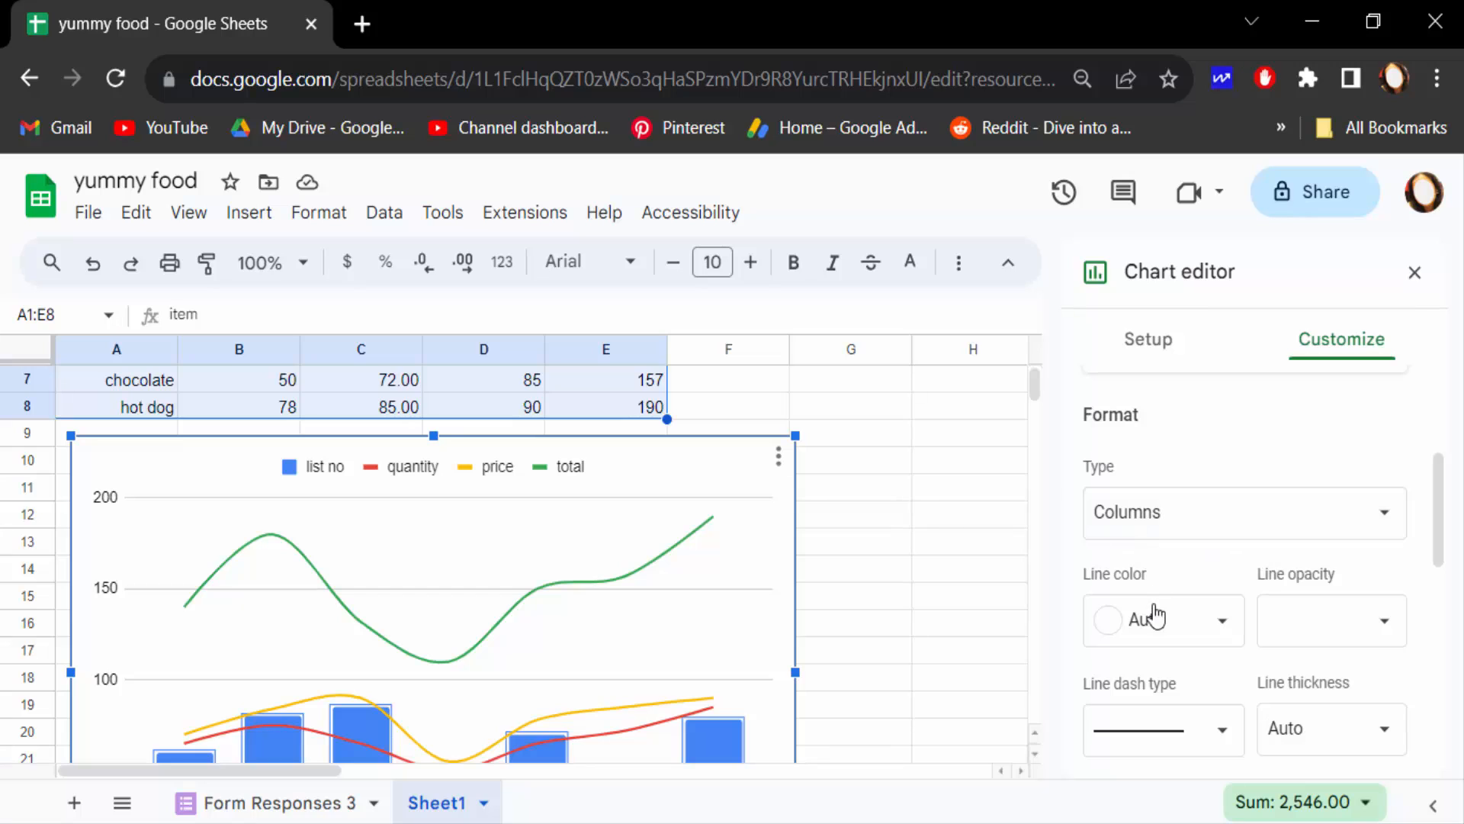
pyautogui.scroll(-3)
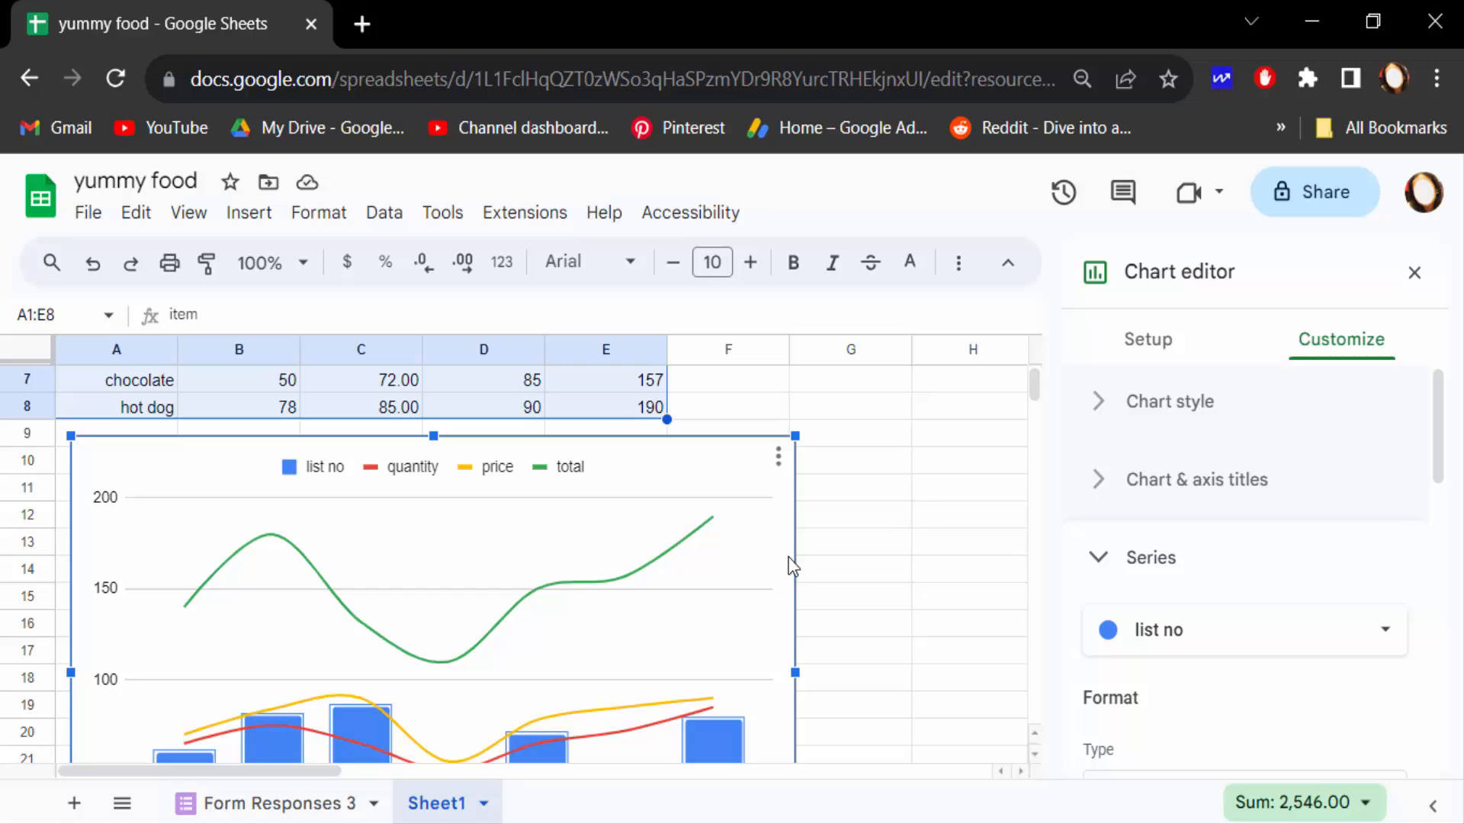
pyautogui.moveTo(663, 550)
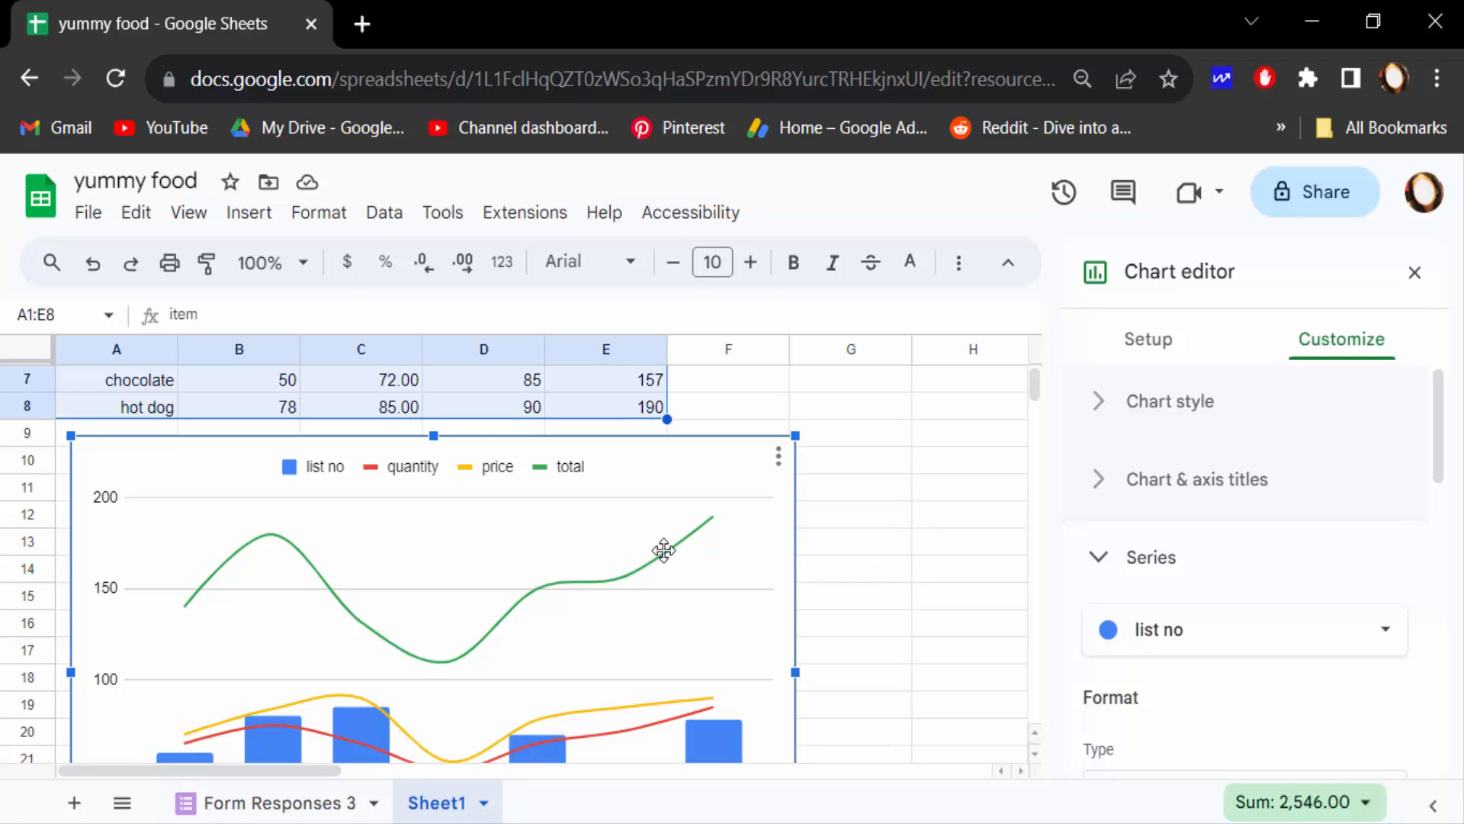
pyautogui.click(1201, 588)
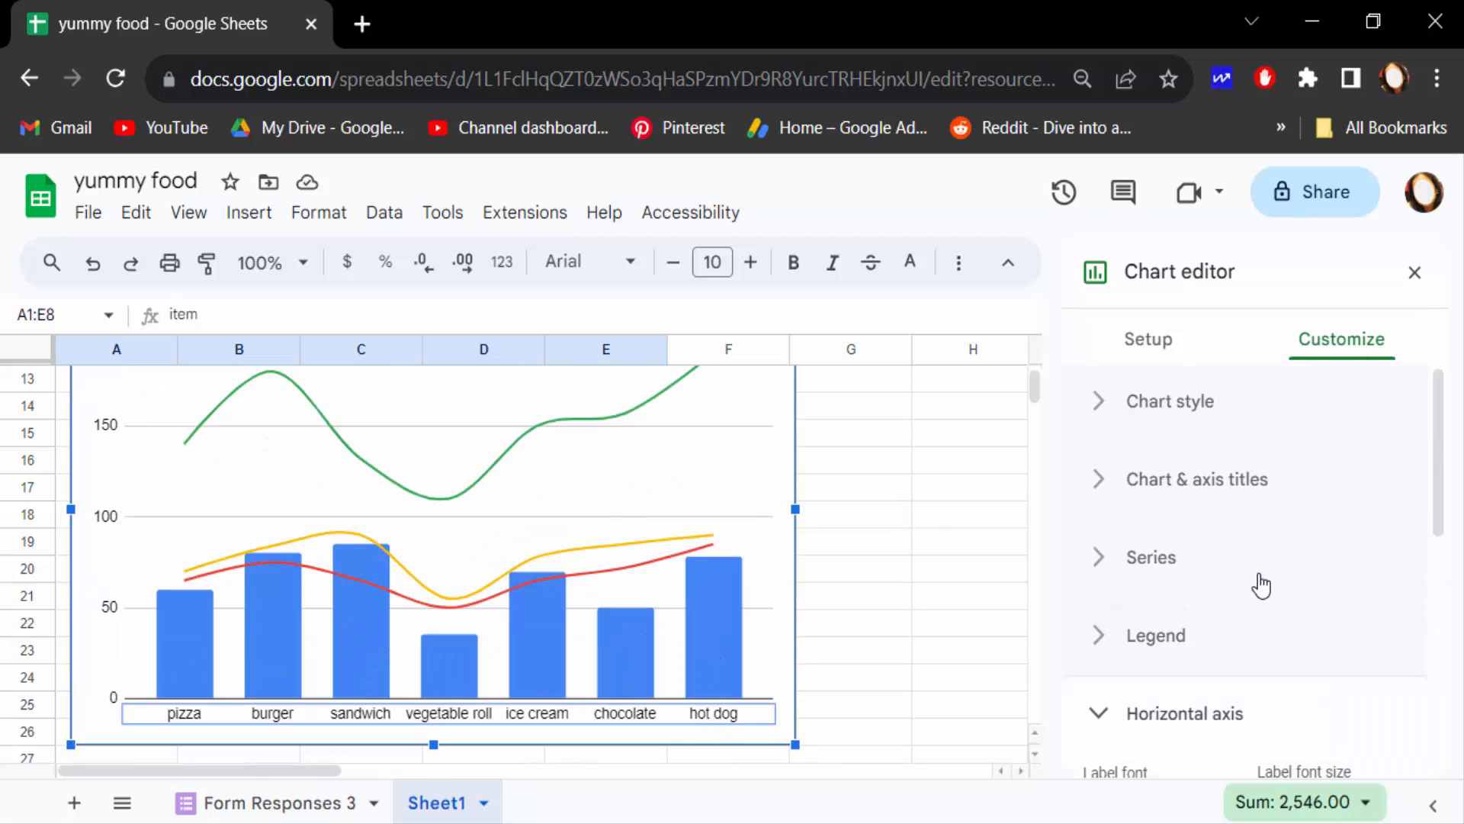
pyautogui.click(1183, 713)
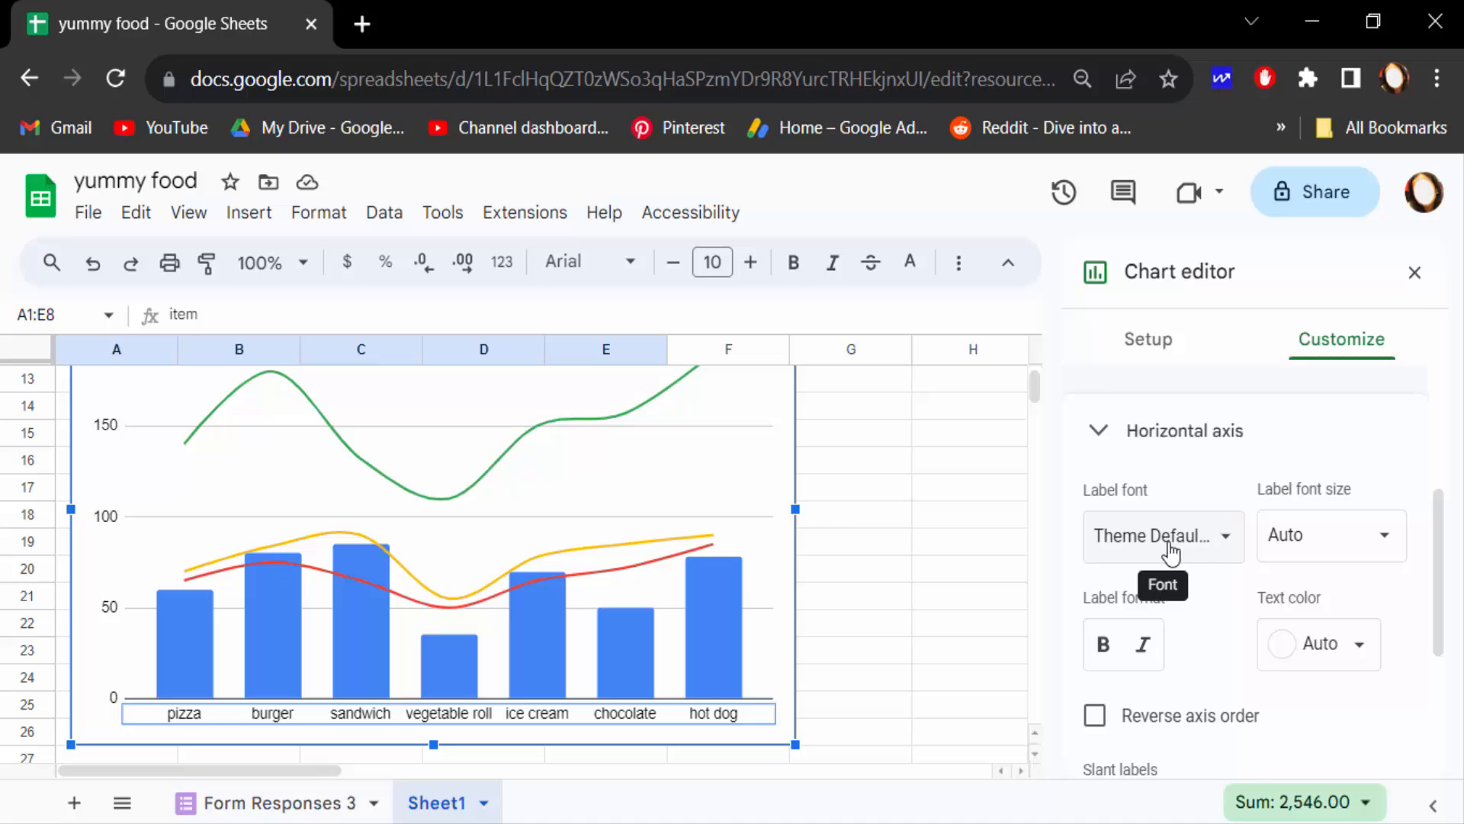
pyautogui.moveTo(1321, 623)
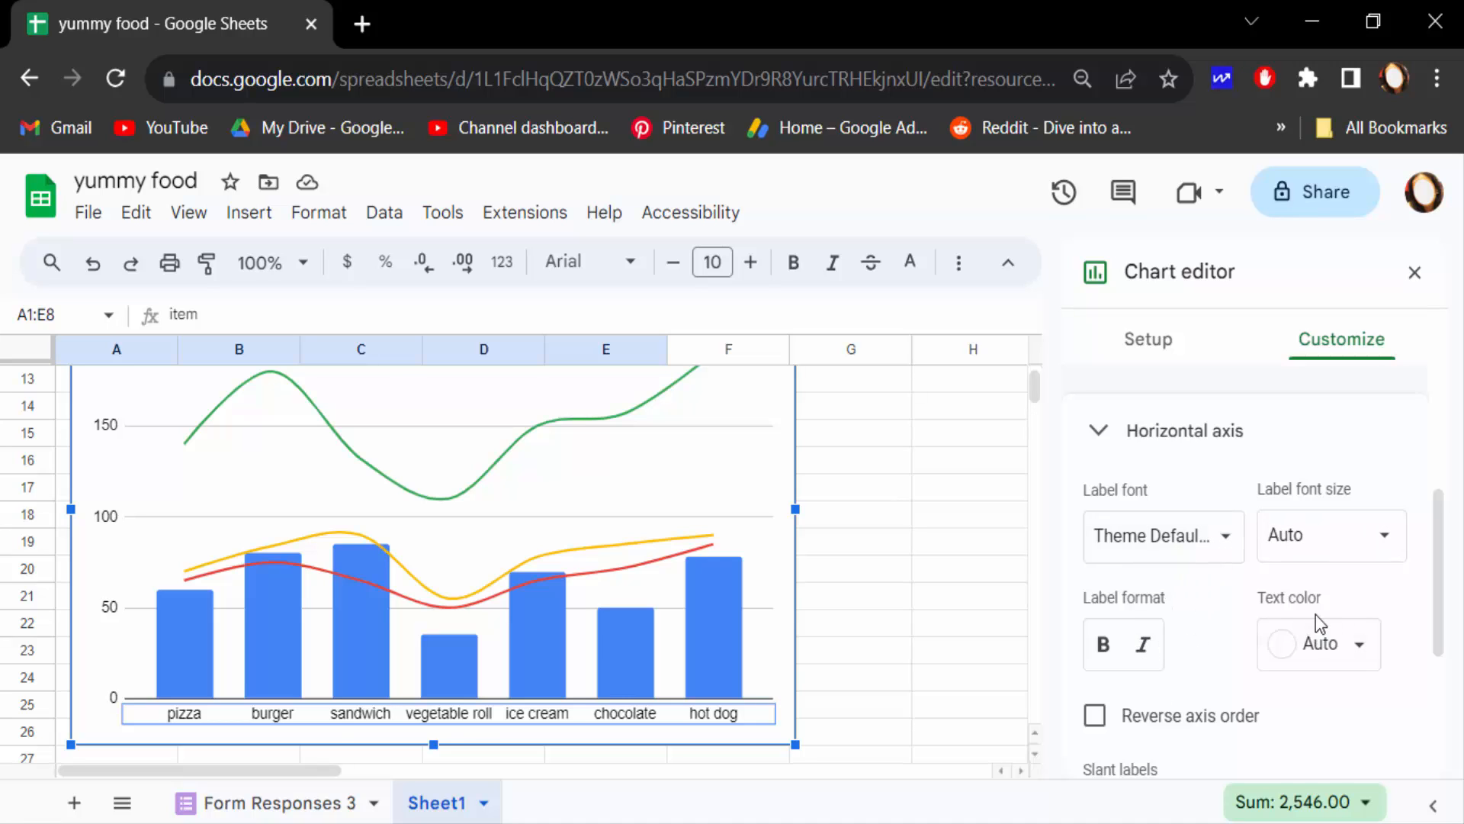
pyautogui.click(1416, 272)
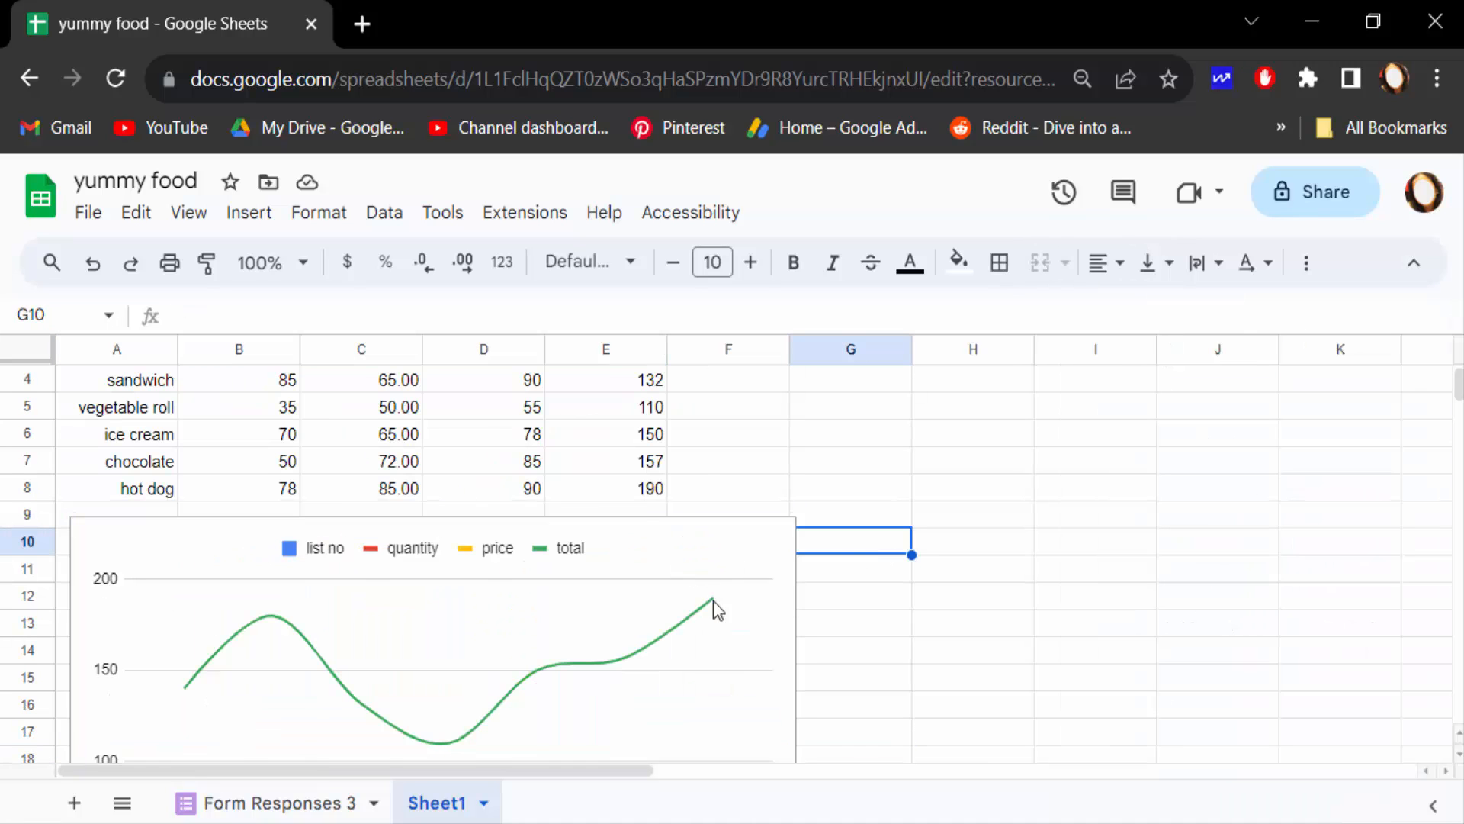